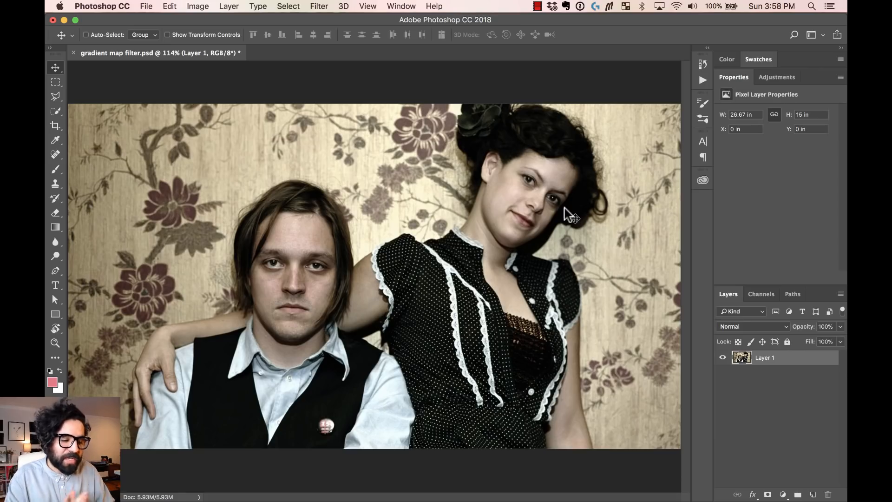
mouse_move(420, 142)
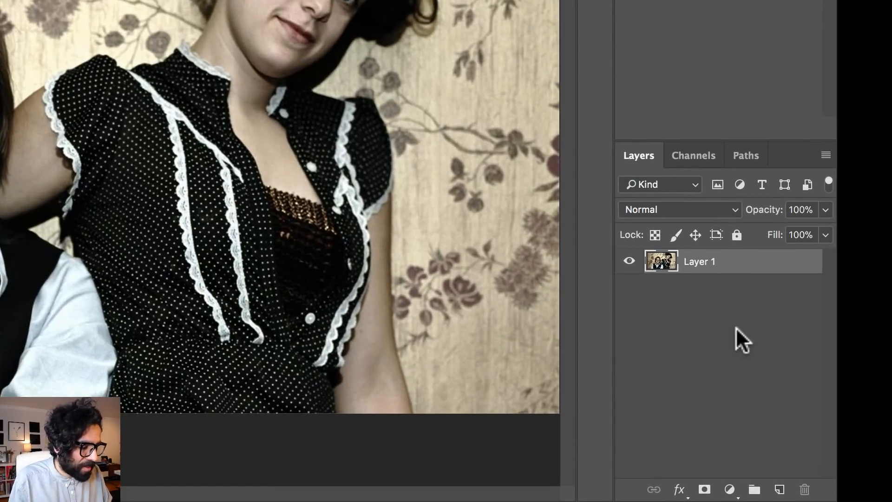
Open the Create New Fill or Adjustment Layer menu in the Layers panel
left_click(729, 489)
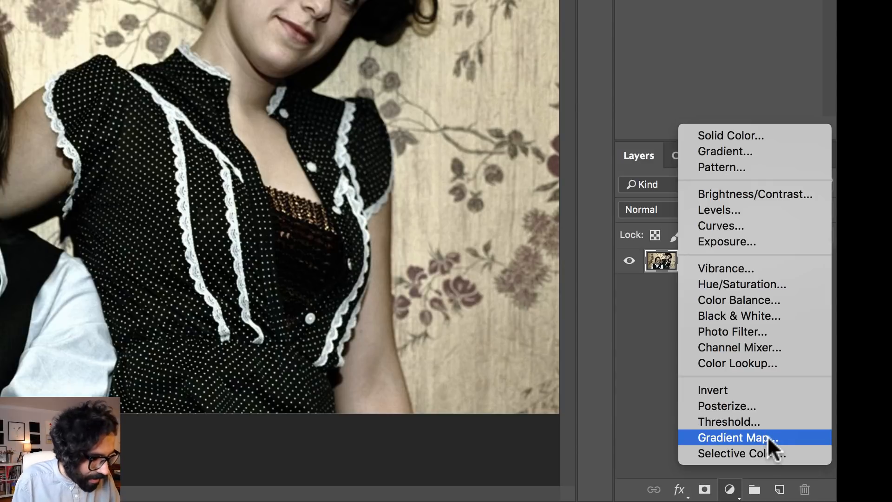
Add a Gradient Map adjustment layer above Layer 1, tinting the photo pink to white
left_click(737, 437)
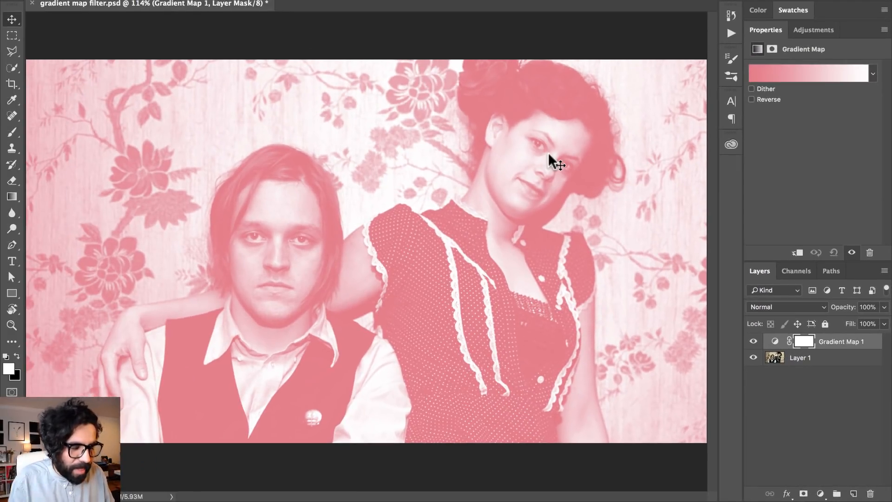
mouse_move(802, 21)
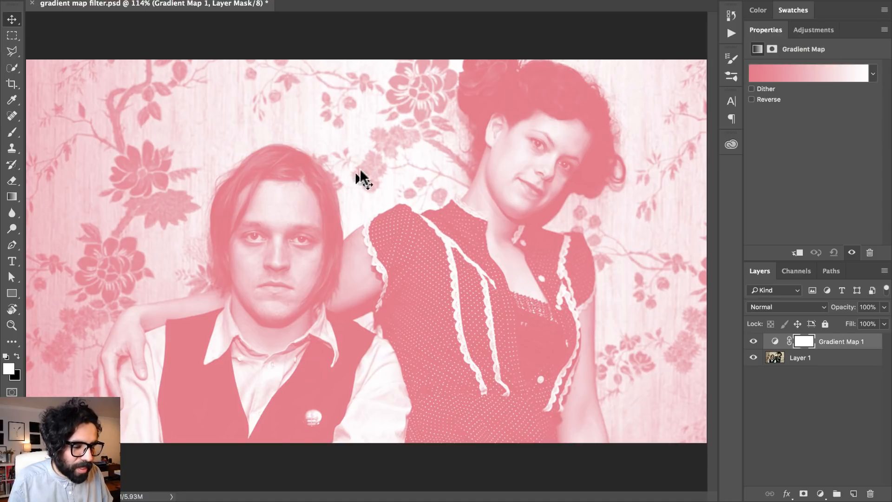
left_click(786, 74)
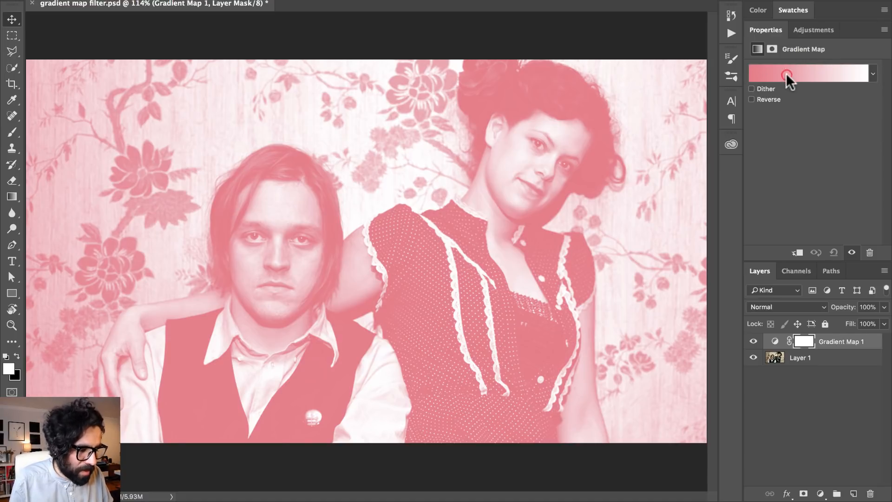
Set the gradient map's dark stop to deep blue and light stop to pale yellow
left_click(786, 73)
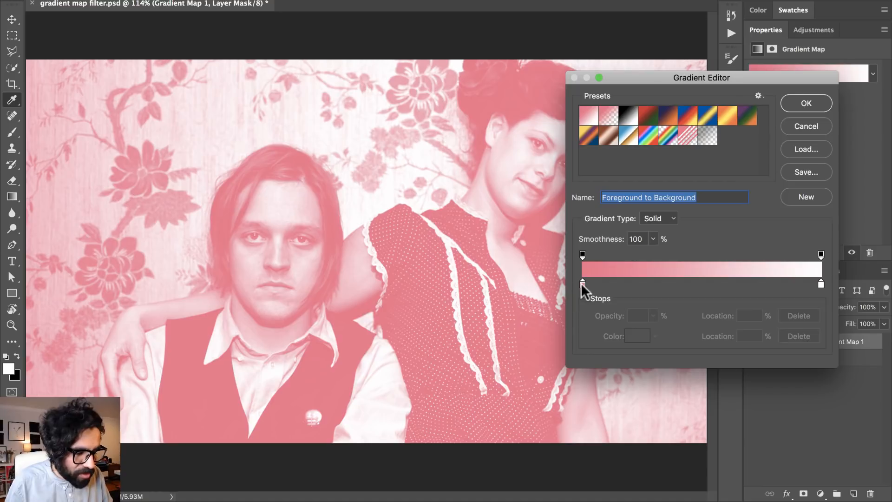
left_click(582, 282)
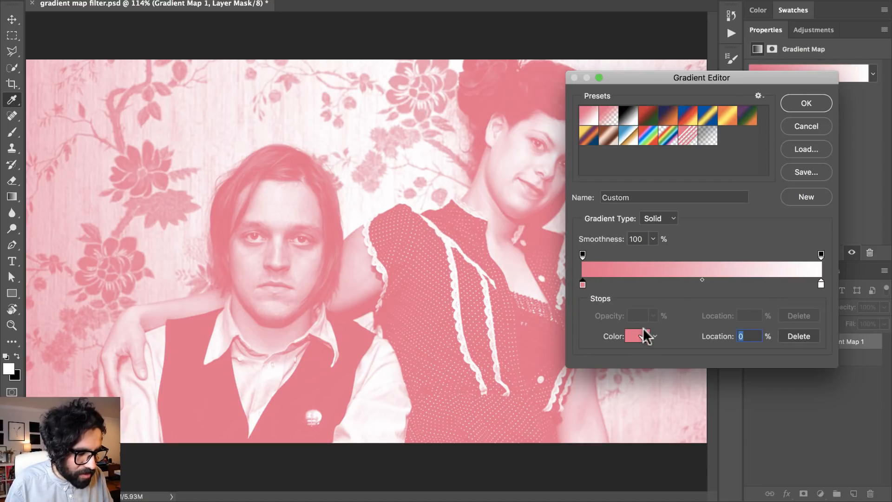
left_click(639, 335)
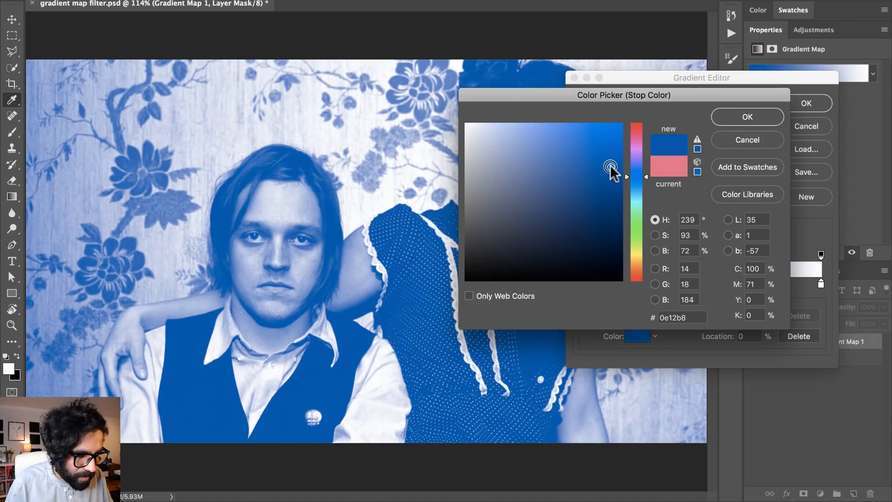
left_click(746, 117)
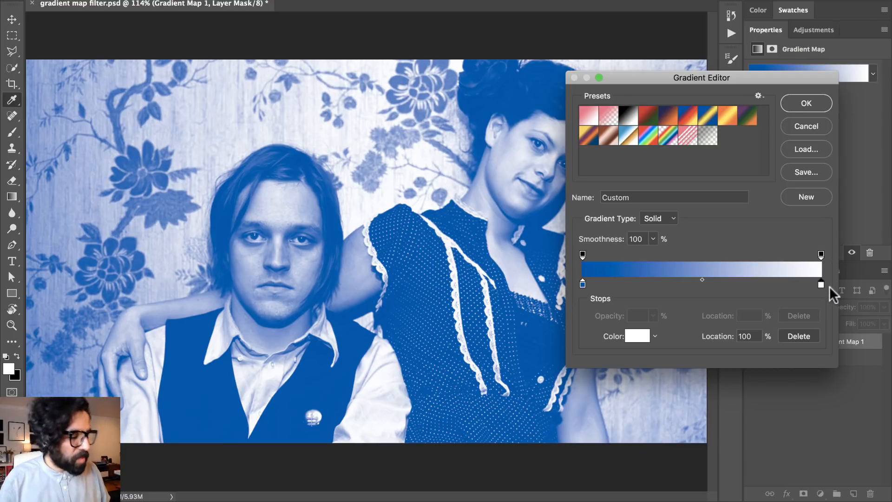
left_click(637, 335)
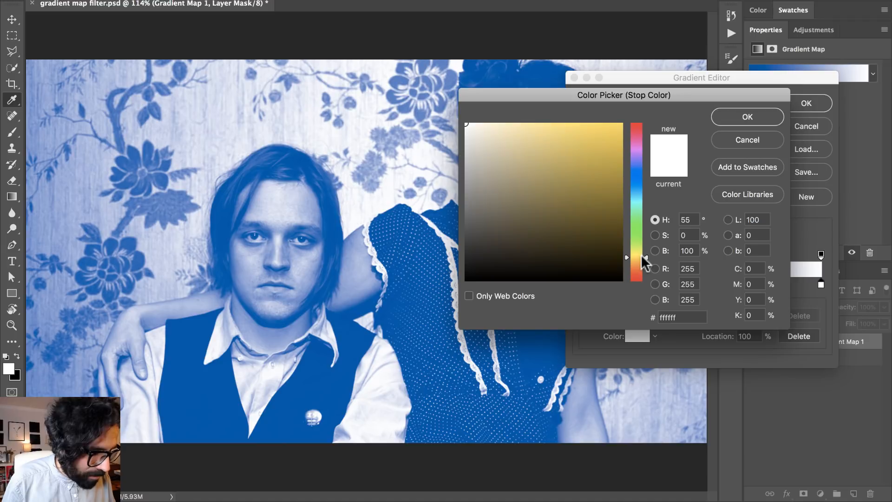
left_click(555, 121)
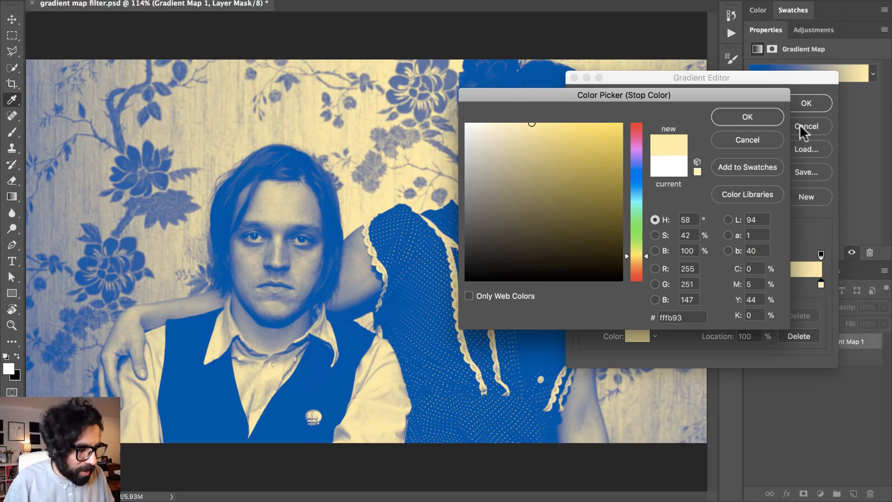
left_click(747, 117)
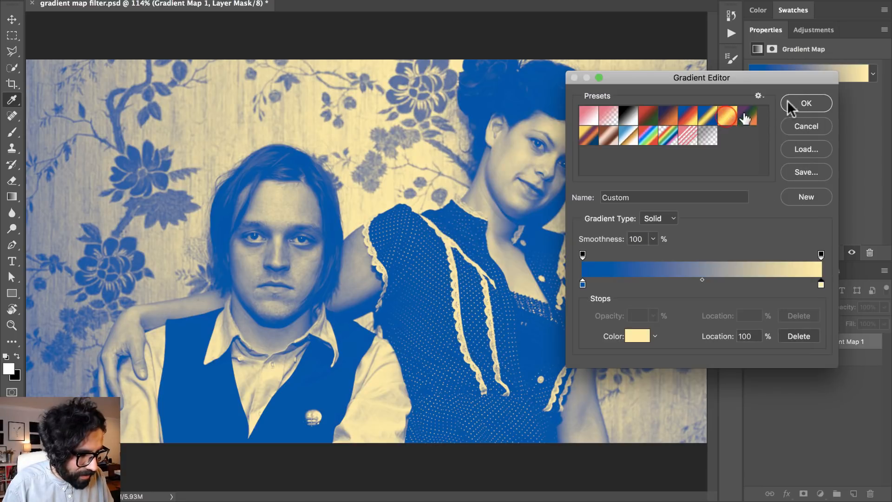
left_click(806, 103)
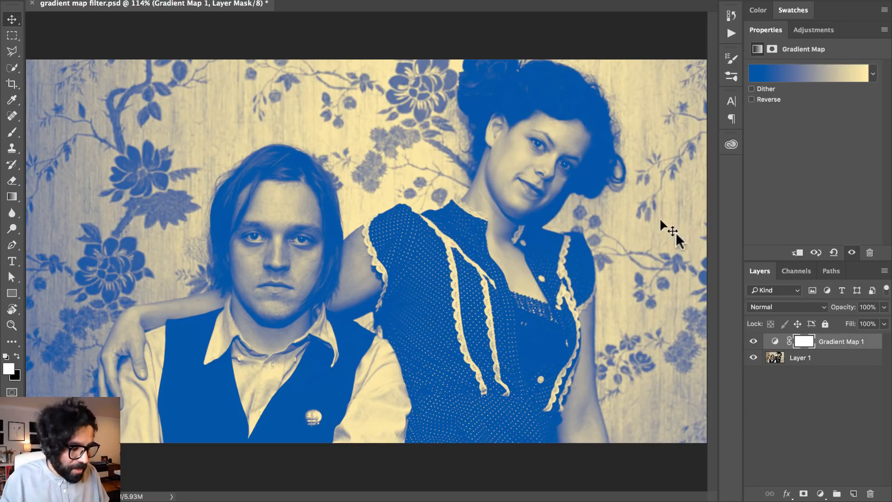
Add a Brightness/Contrast adjustment layer above the gradient map with contrast 38
left_click(820, 494)
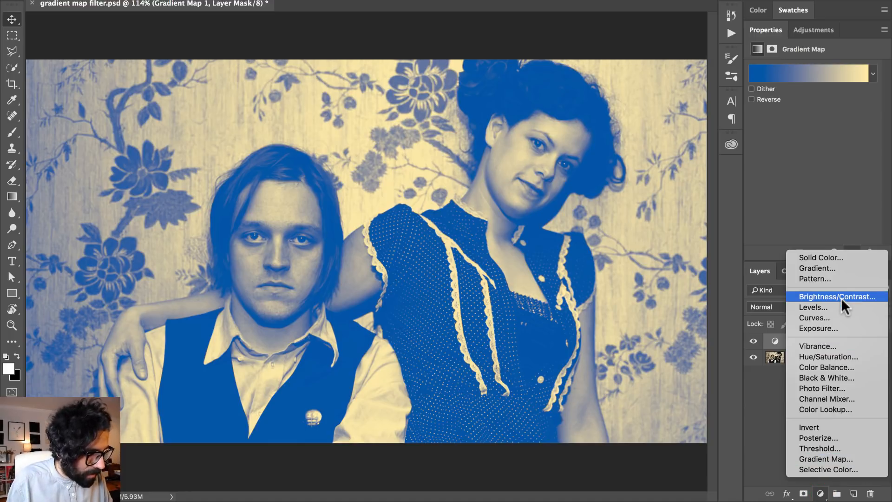
left_click(836, 296)
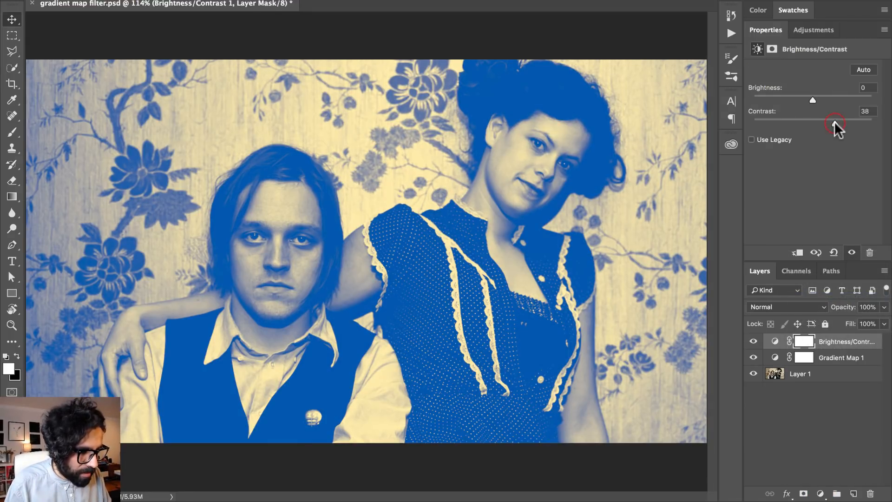
left_click_drag(835, 124, 824, 124)
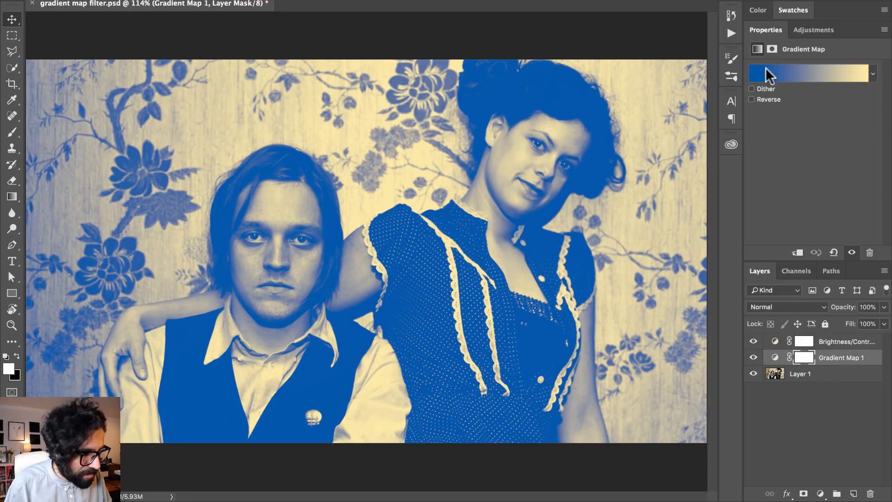
Change the gradient map's dark stop from deep blue to magenta pink
left_click(807, 73)
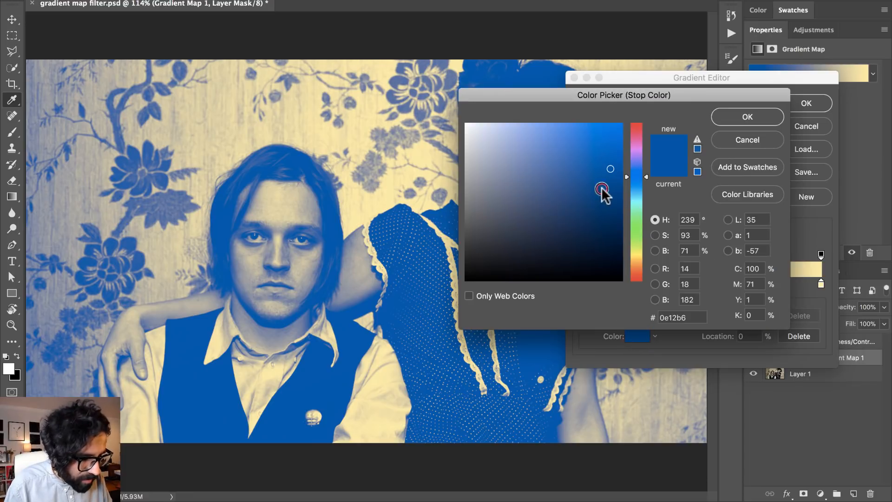
left_click(602, 169)
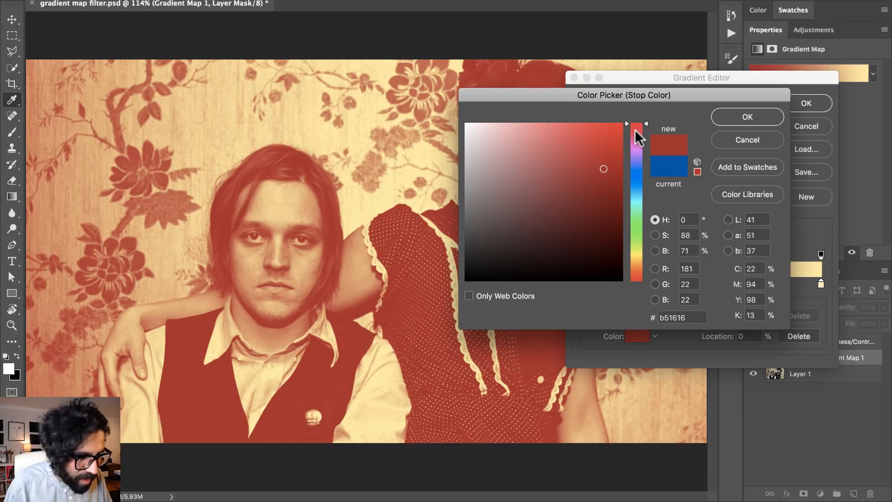
left_click(604, 144)
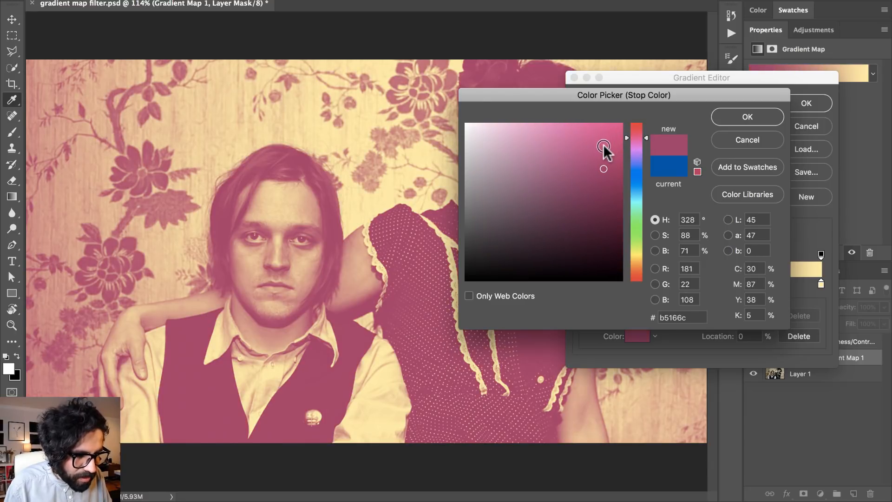
left_click(748, 116)
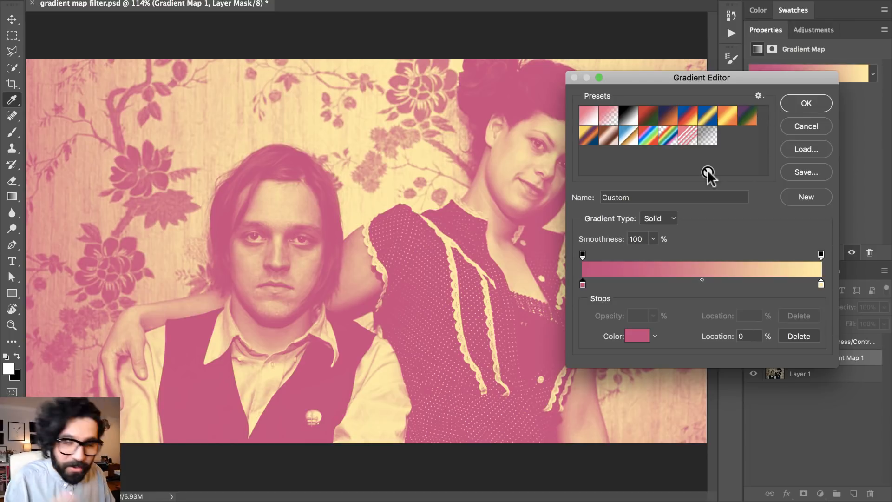
mouse_move(682, 287)
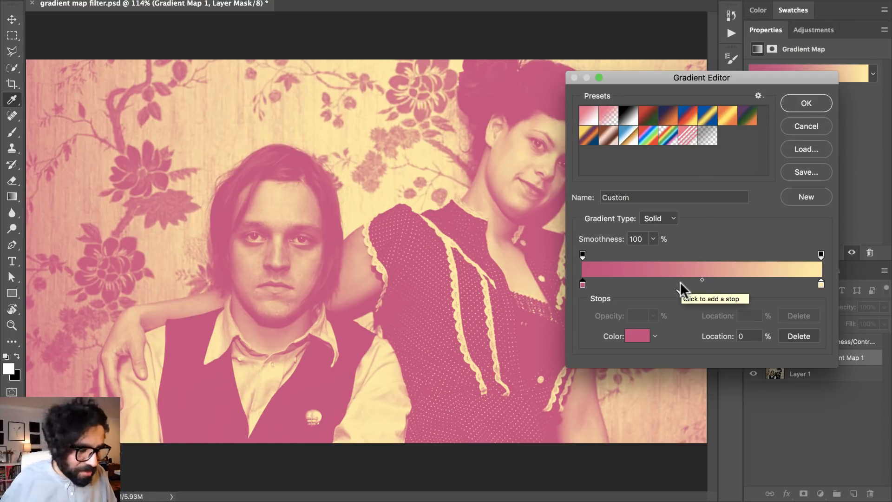
left_click(805, 103)
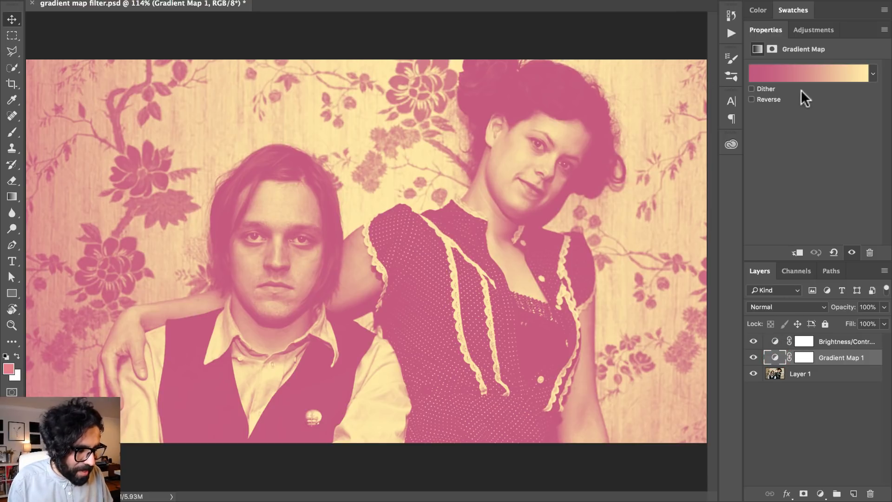
Add a sky-blue colour stop at 46% between the pink and pale yellow stops
left_click(808, 73)
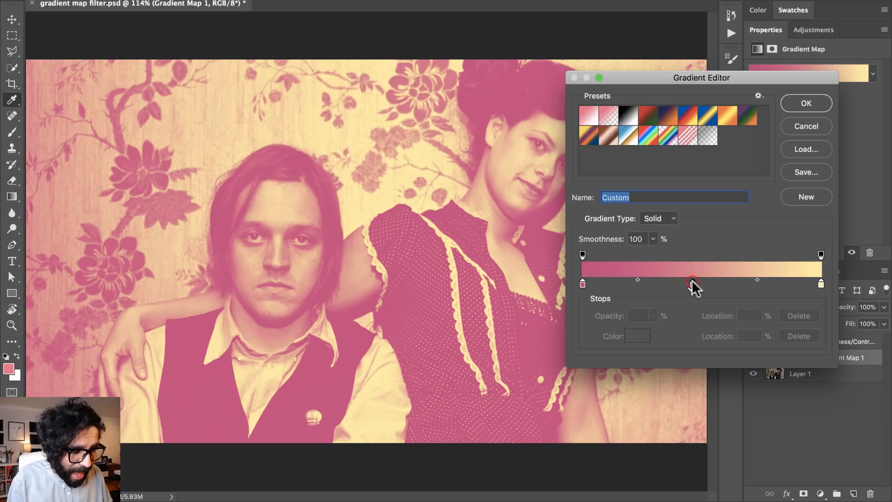
left_click(691, 279)
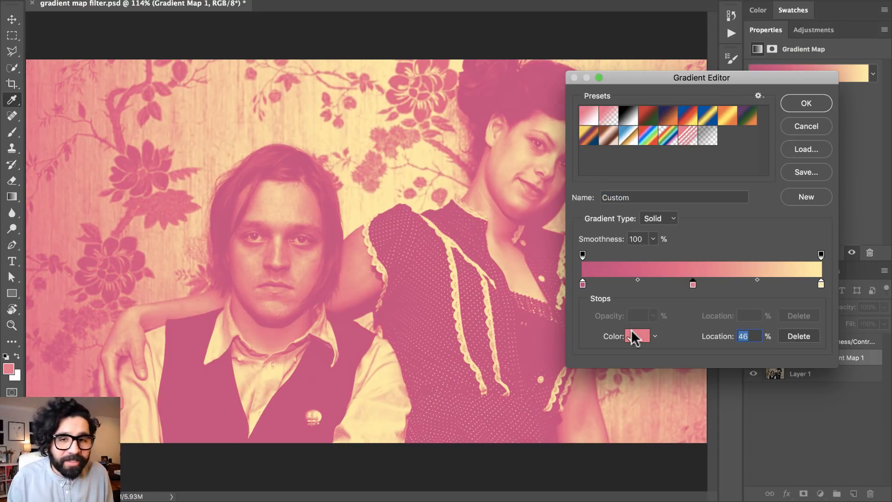
left_click(636, 336)
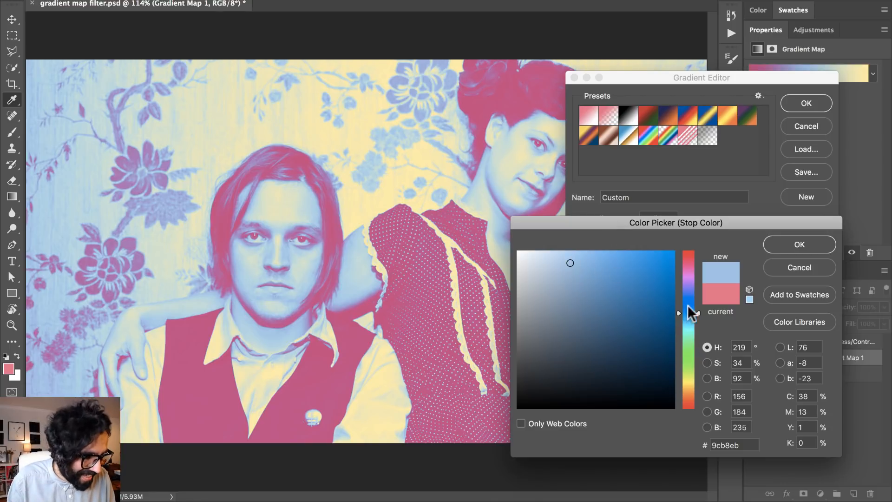
left_click(621, 279)
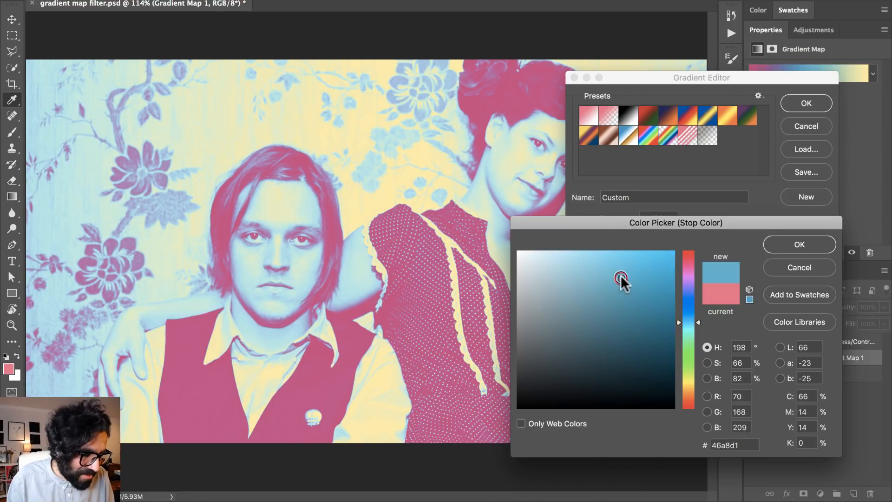
left_click(799, 244)
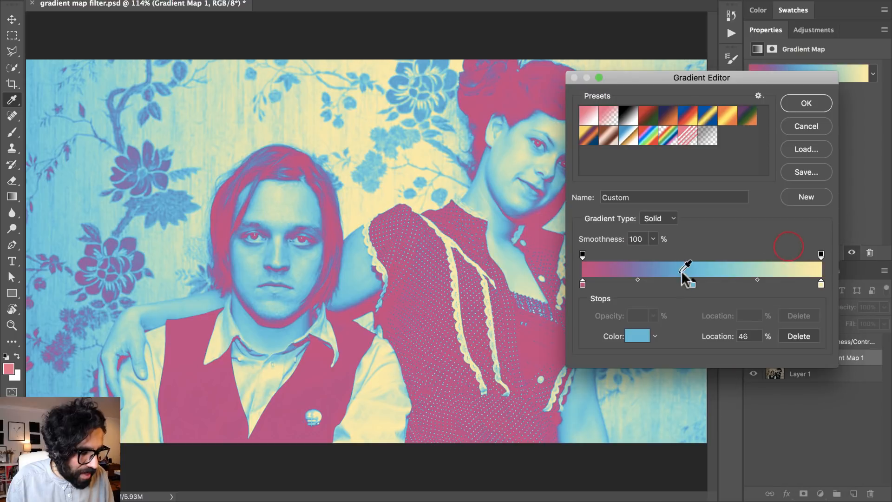